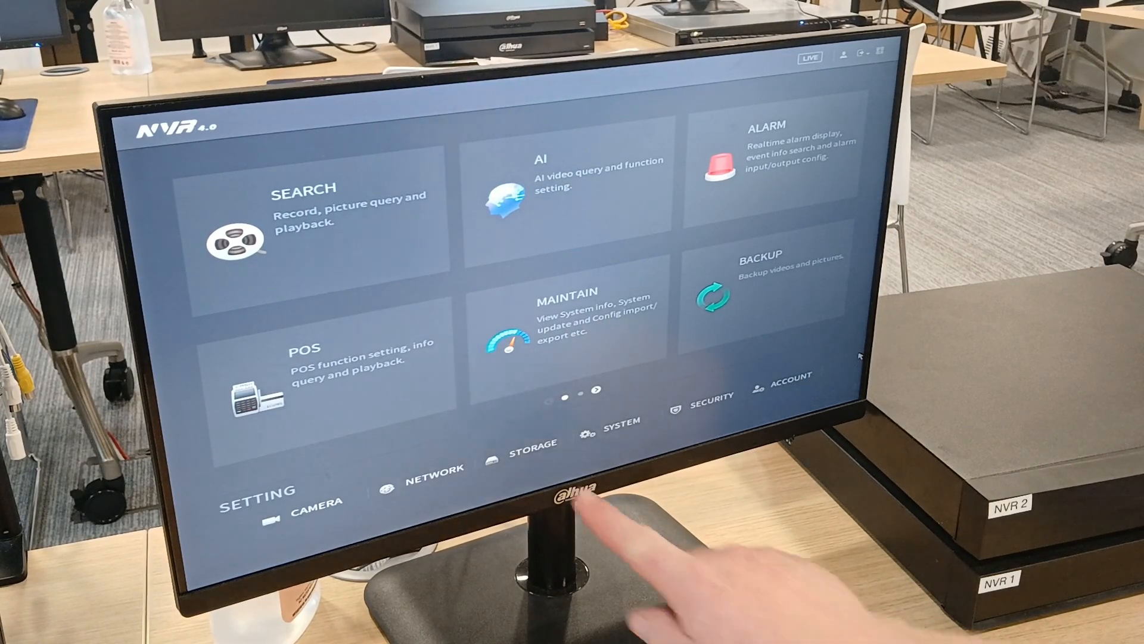
- In Storage > Schedule > Record, edit the All-days period to include Motion recording
click(535, 443)
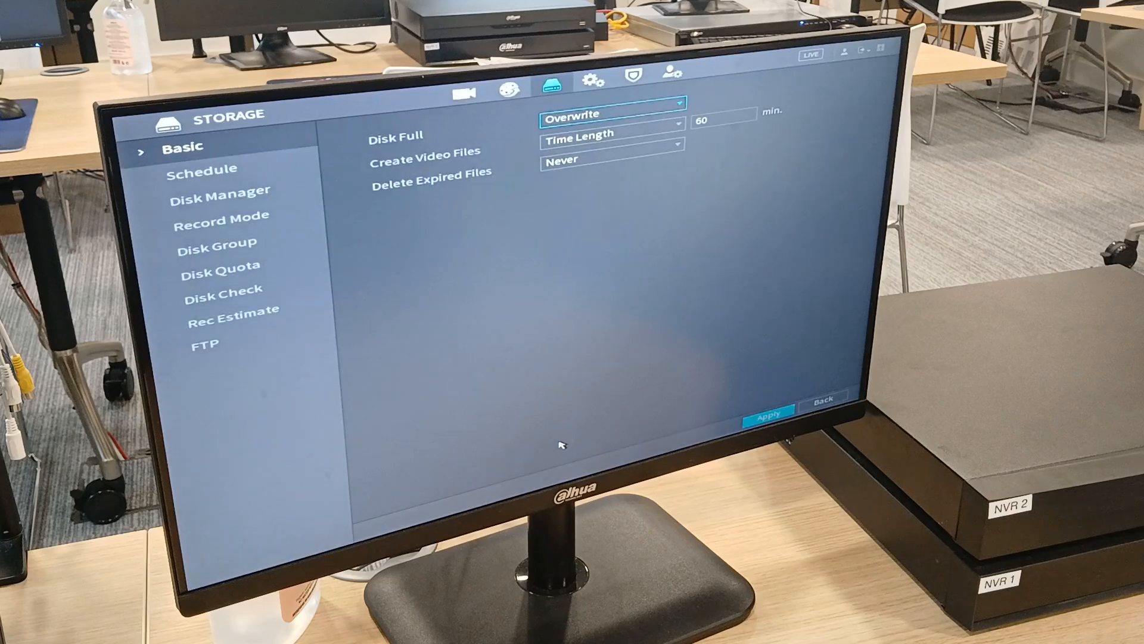
click(202, 168)
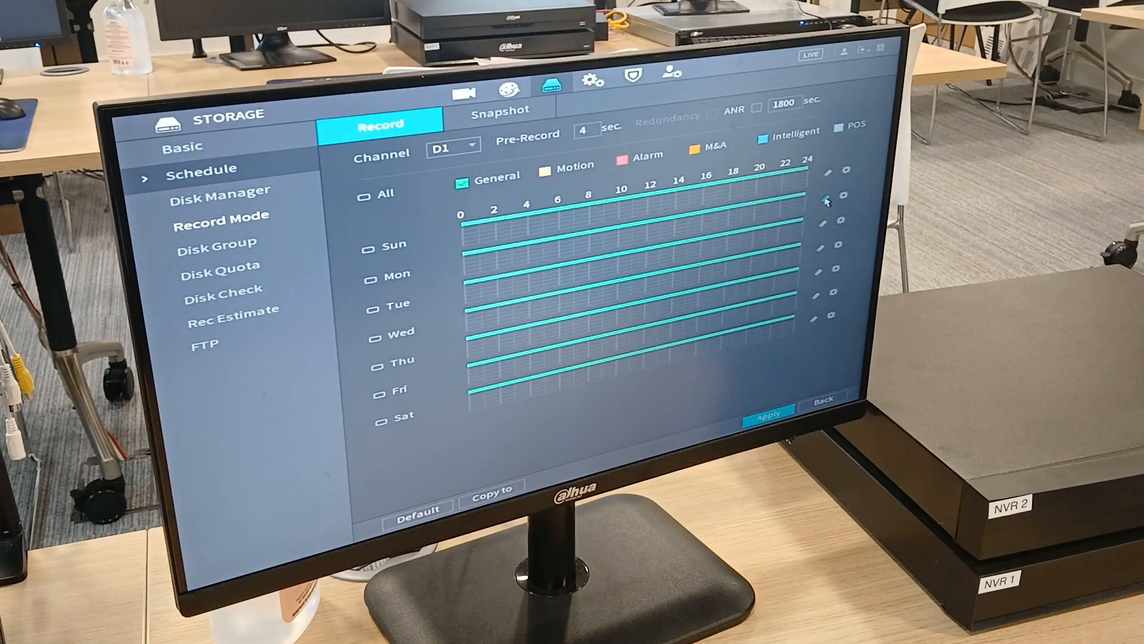
click(826, 199)
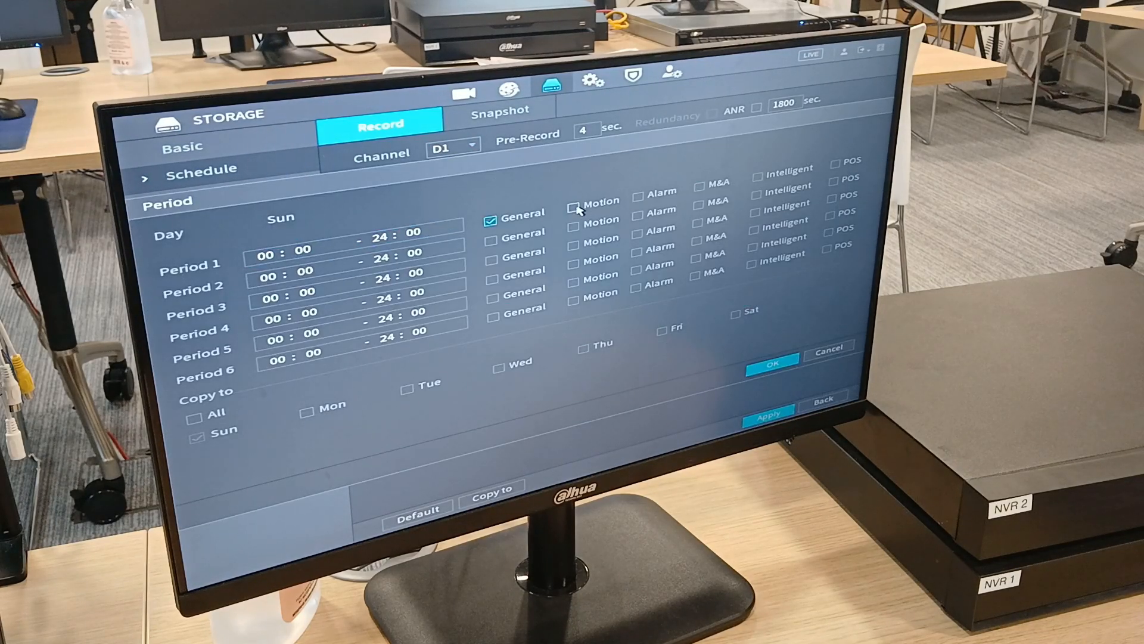
click(575, 201)
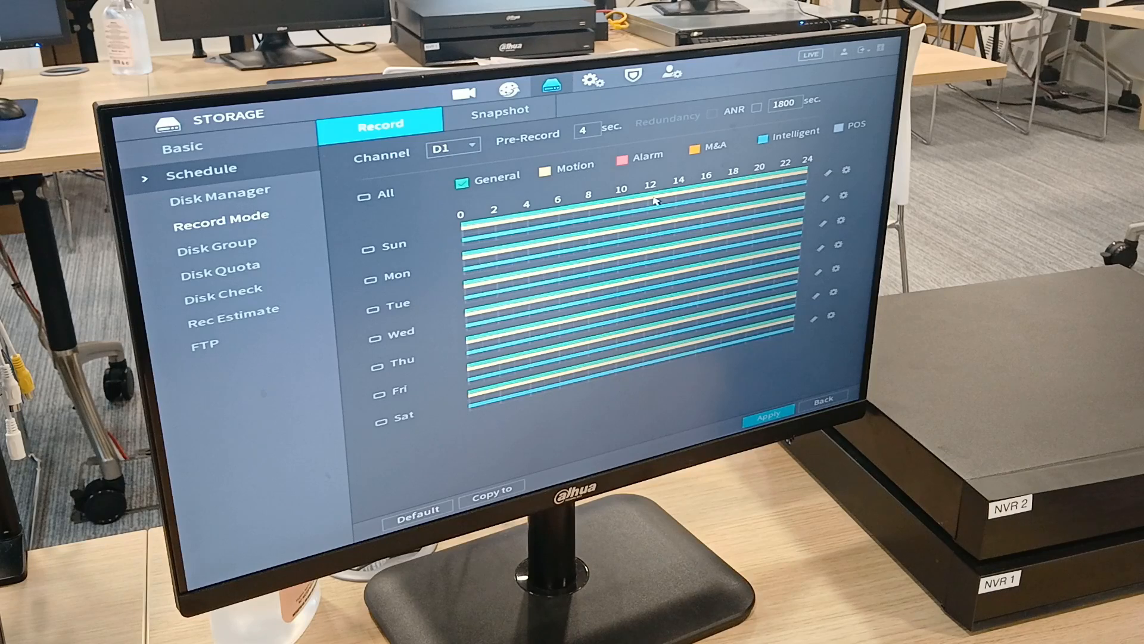
mouse_move(626, 281)
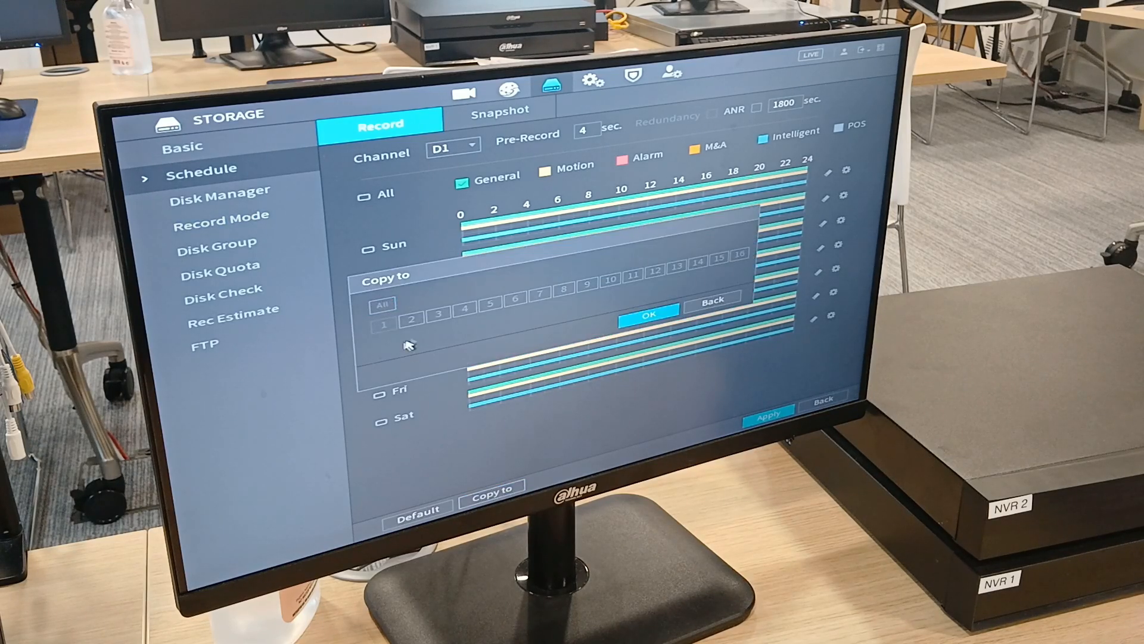
- Copy the schedule to the other channels and switch the view to another channel
click(649, 311)
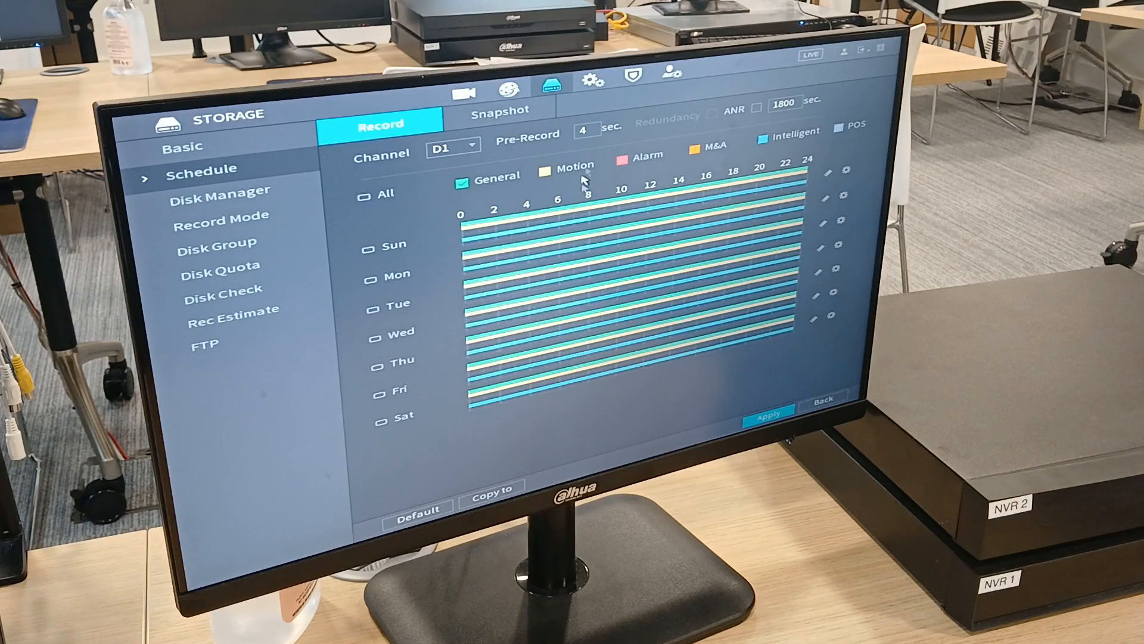
click(473, 145)
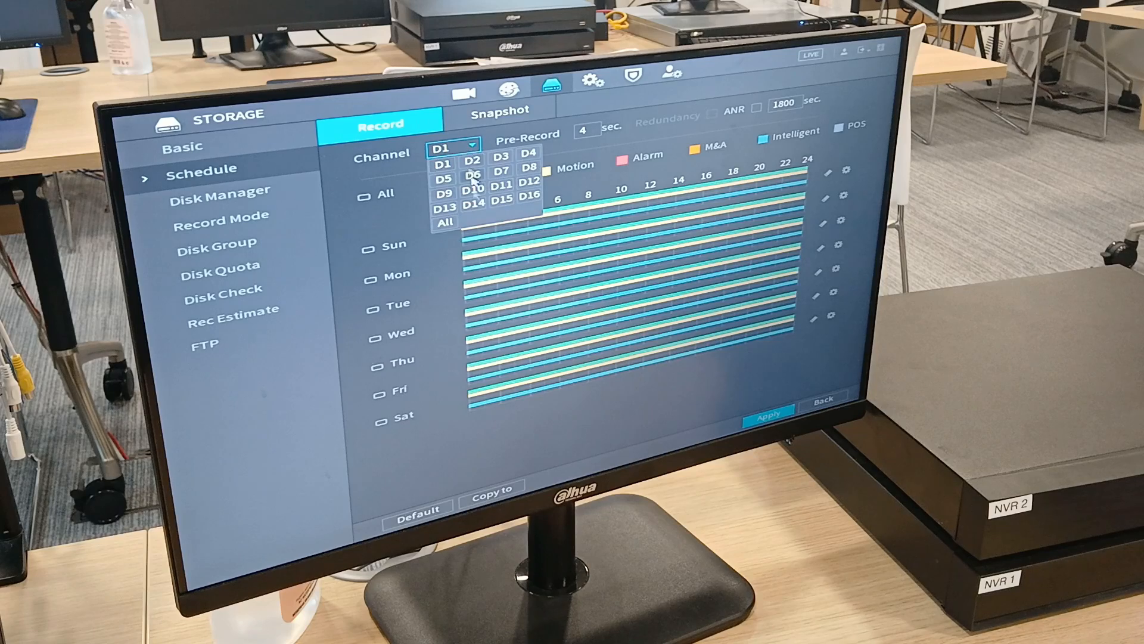
click(472, 160)
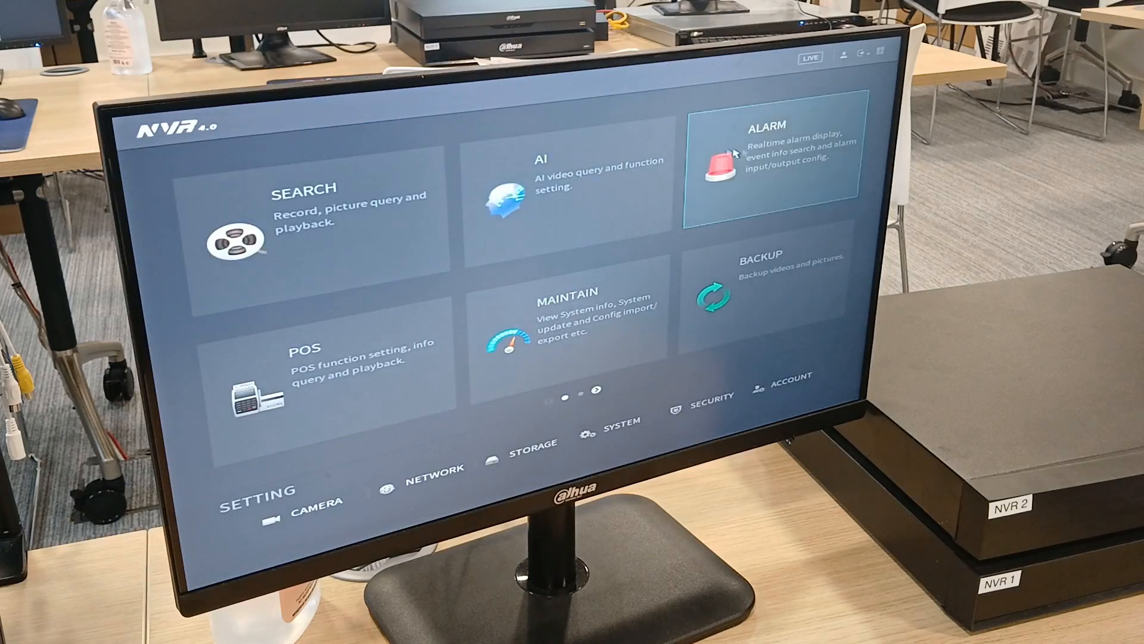
- Show the Motion Detection alarm settings with channel D2 selected
click(762, 157)
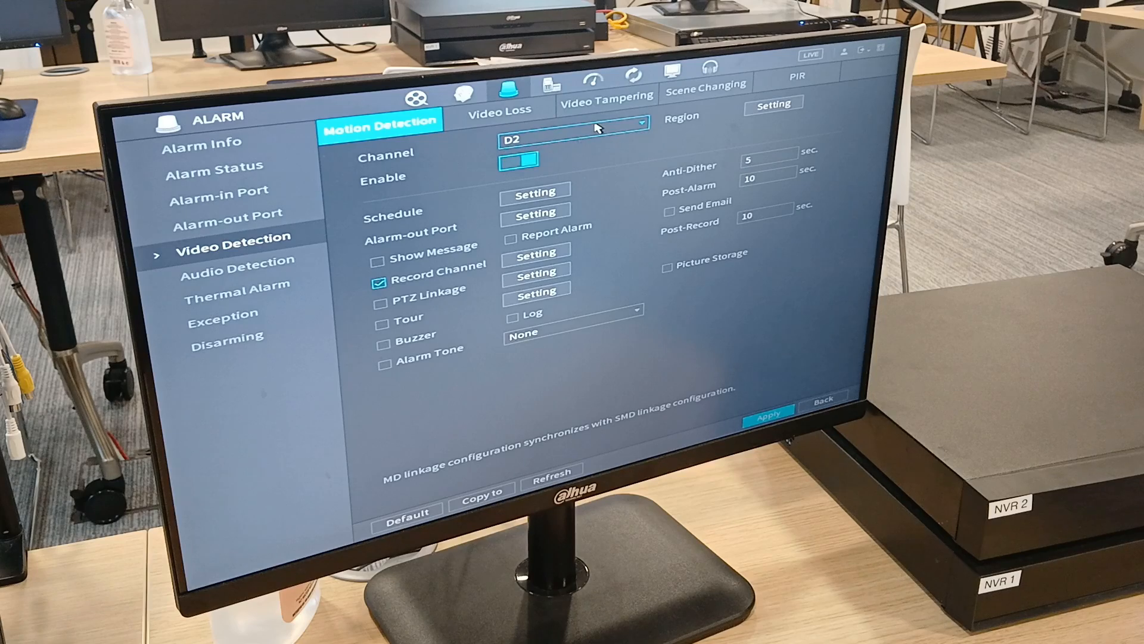
click(573, 140)
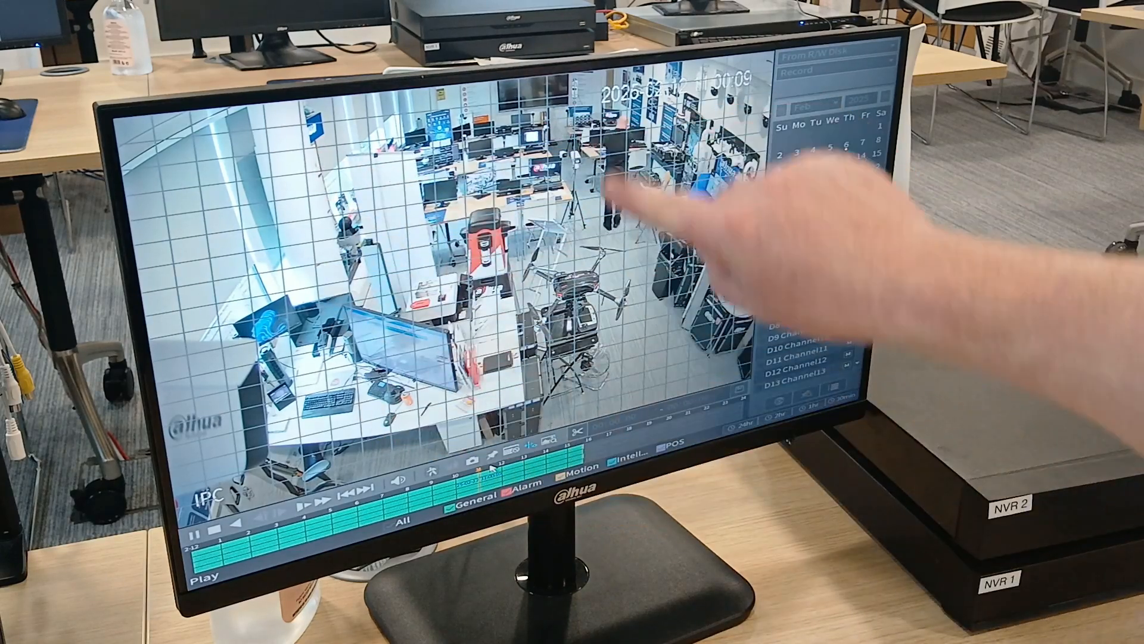
- Enable Smart Search on the enlarged D2 playback to overlay the motion grid
click(811, 164)
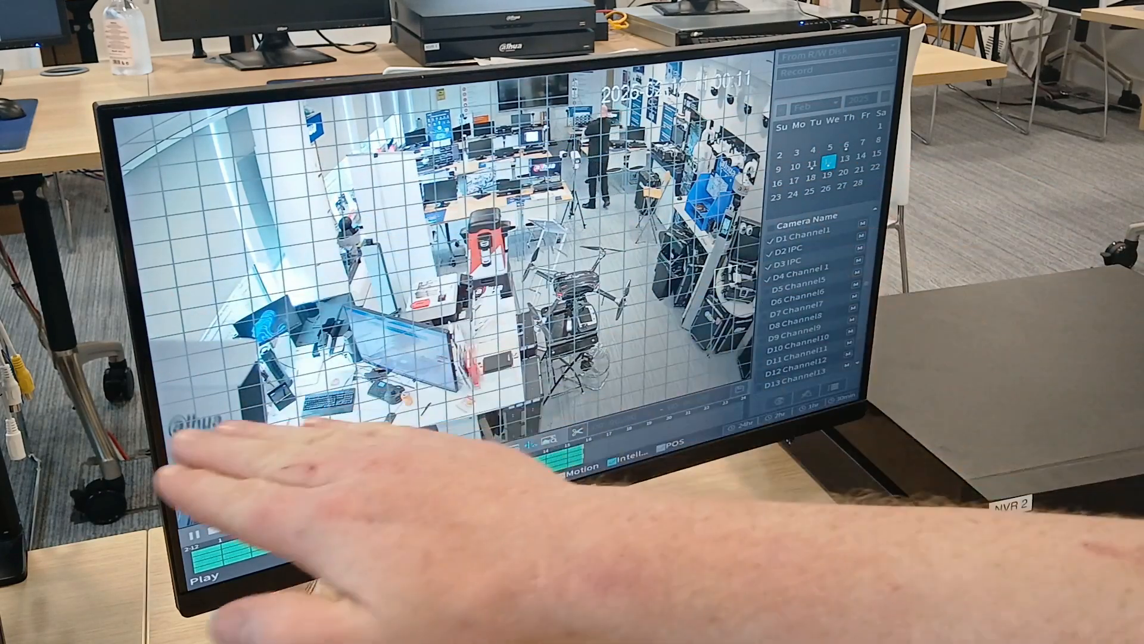